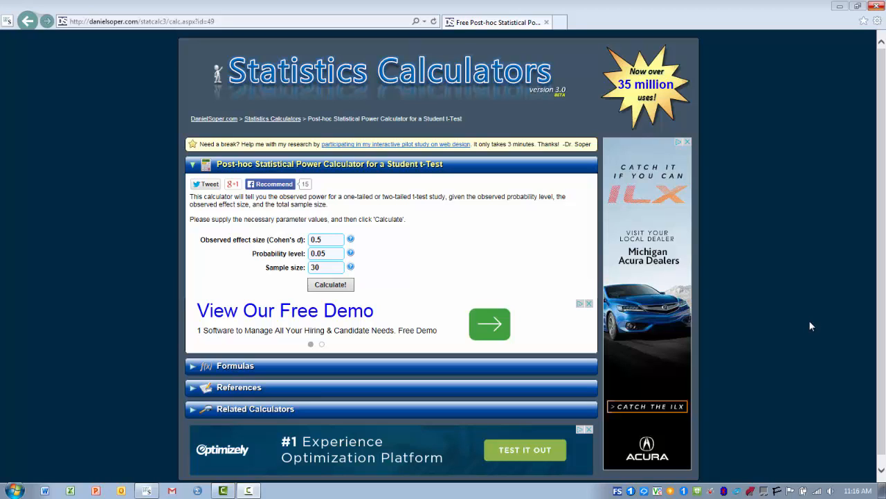
mouse_move(367, 253)
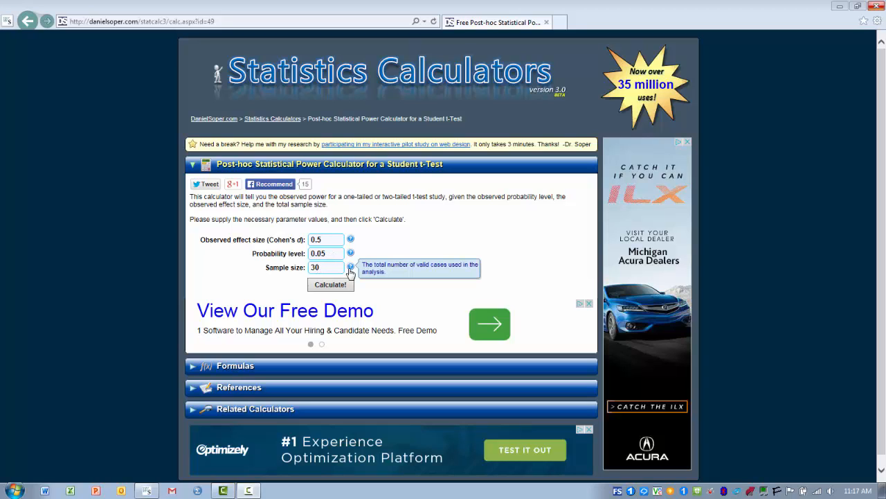
mouse_move(339, 267)
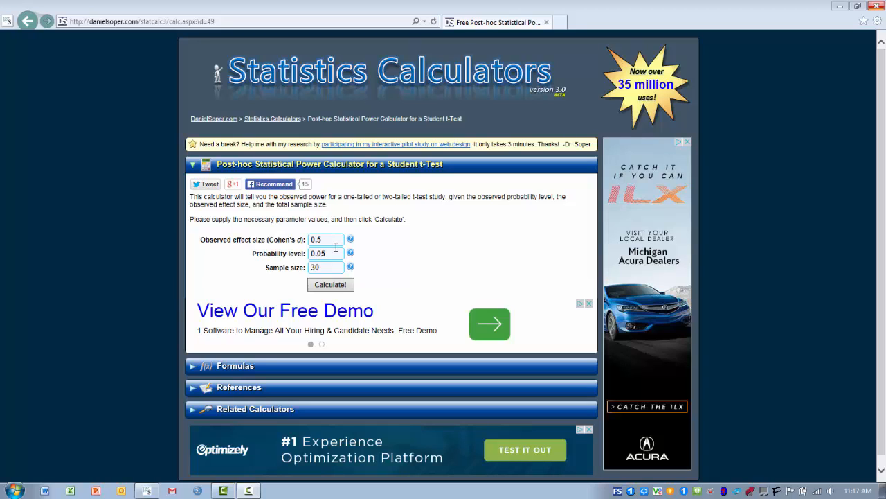
Enter effect size 0.7, probability level 0.001 and sample size 24
double_click(326, 239)
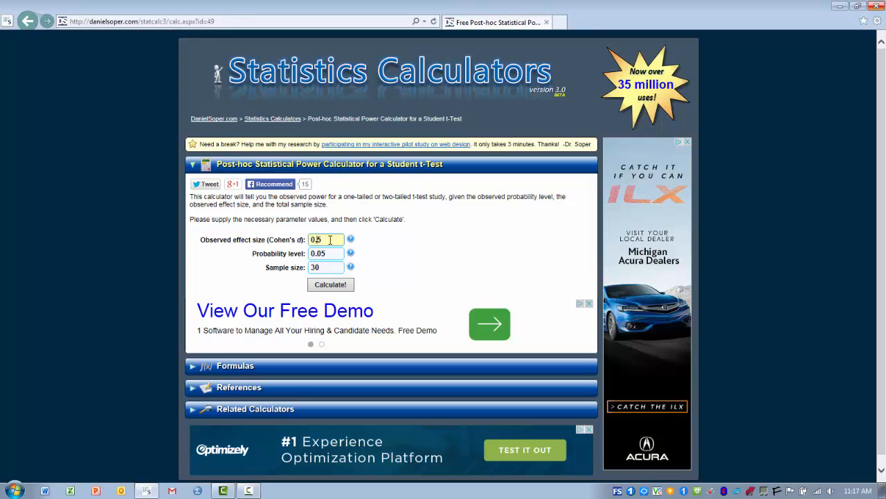
type("0.7")
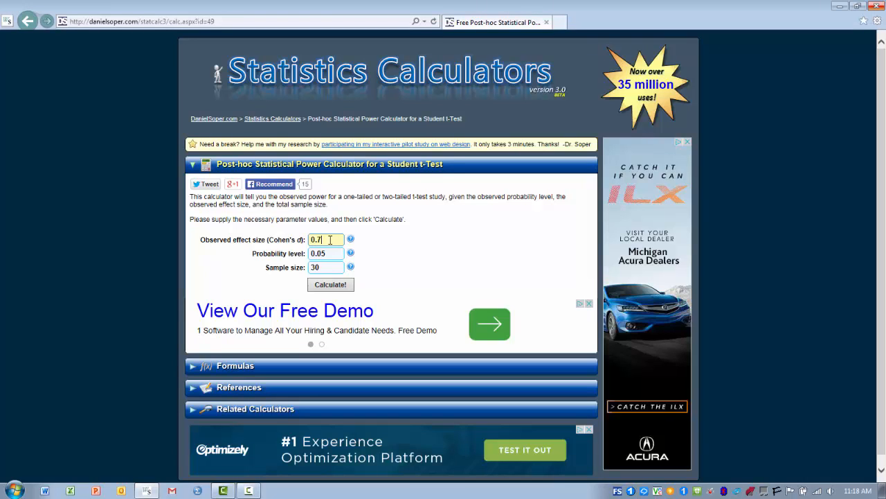
left_click(325, 253)
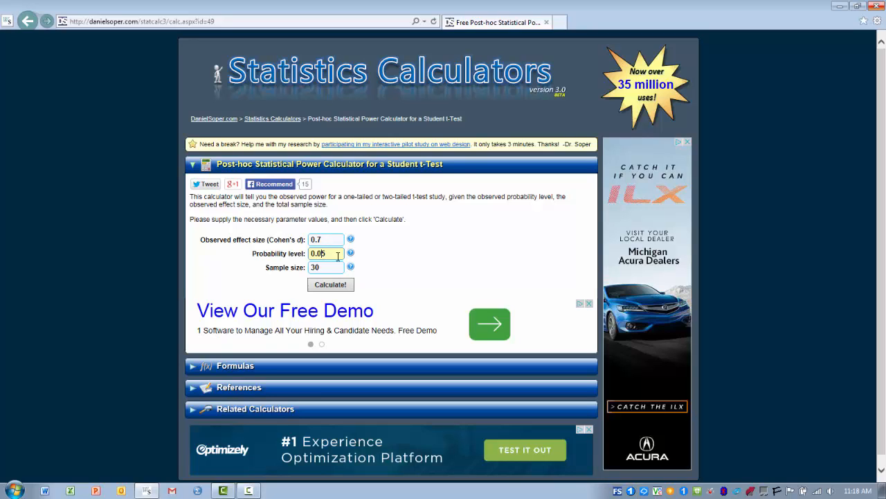
key("Backspace")
type("2")
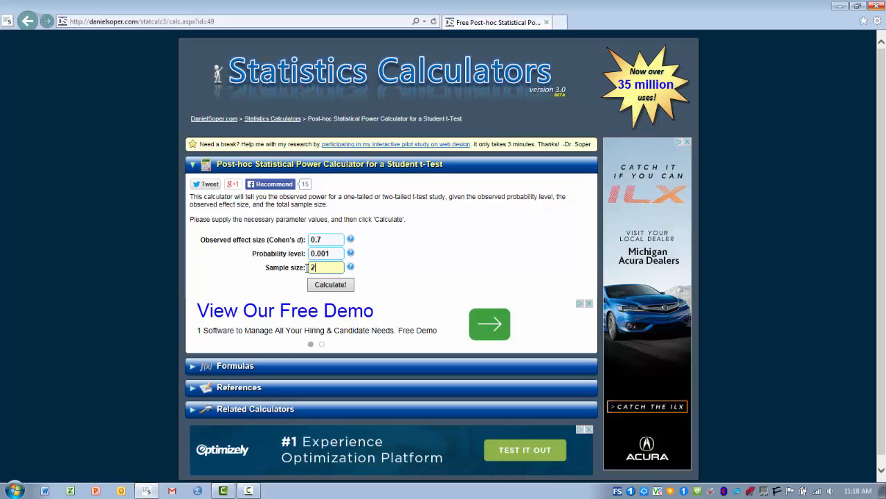
type("4")
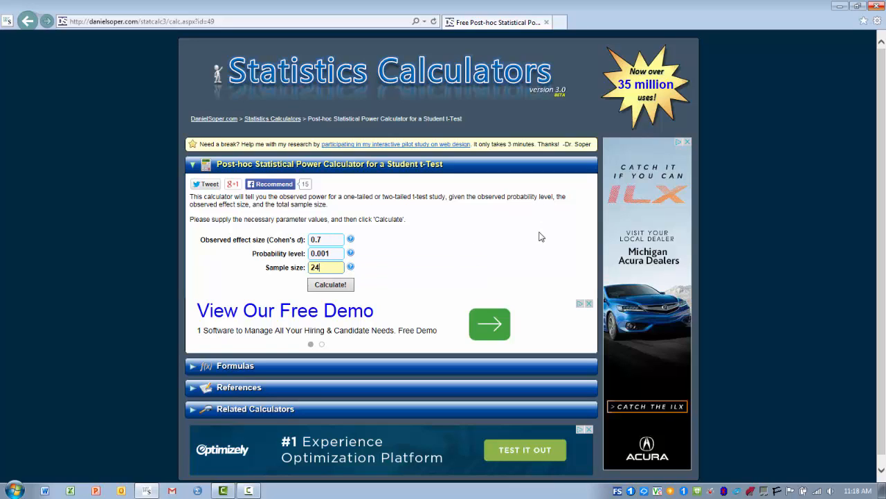
mouse_move(330, 284)
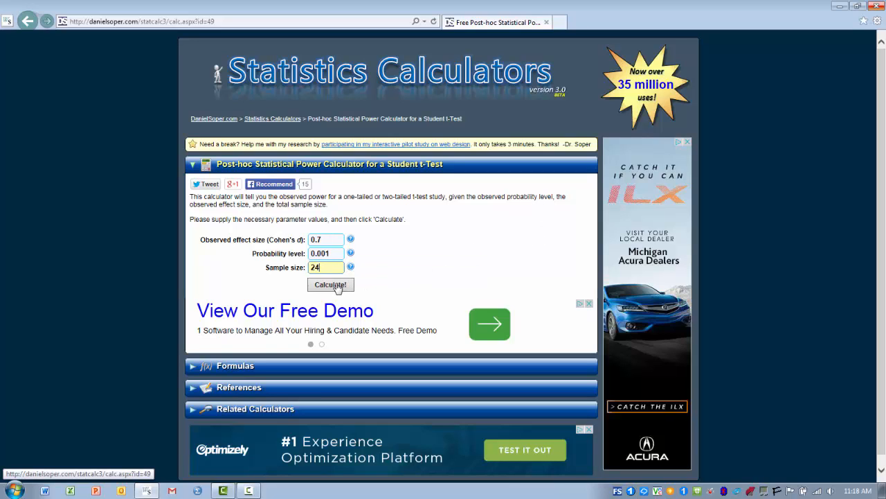
Calculate observed power: 0.06083287 one-tailed, 0.03892927 two-tailed
left_click(330, 284)
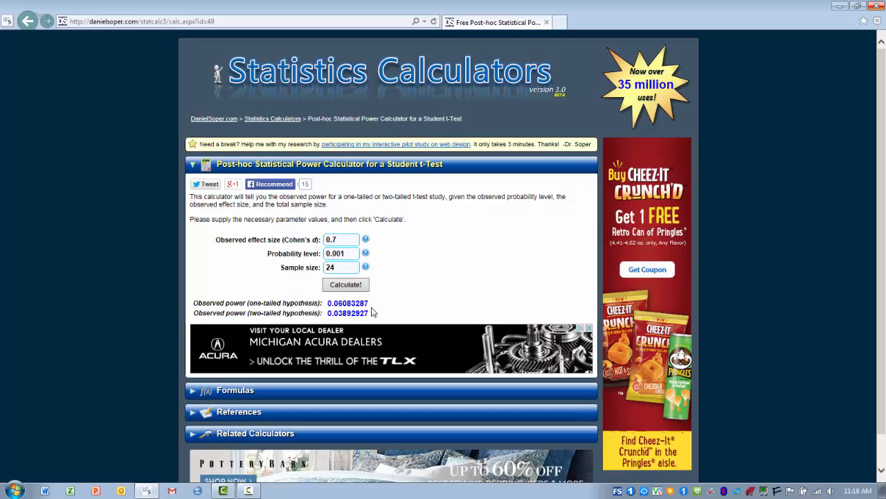
mouse_move(374, 305)
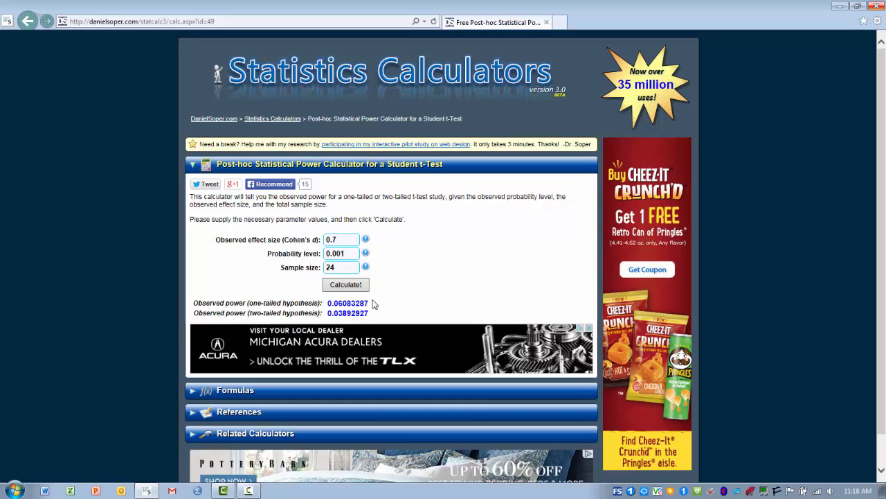
mouse_move(383, 314)
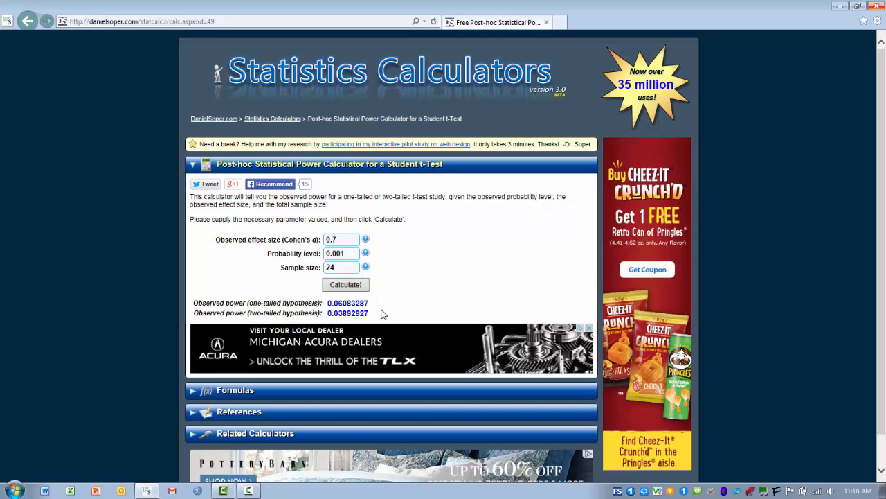
mouse_move(387, 315)
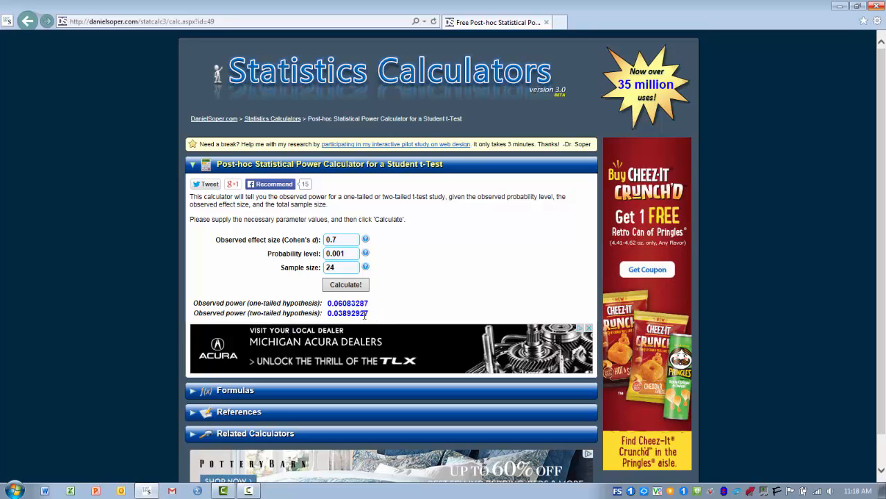
mouse_move(353, 322)
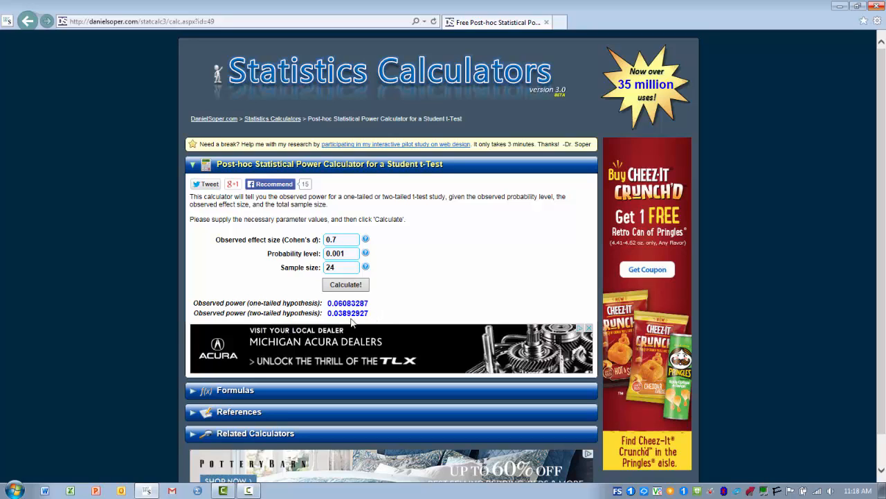
mouse_move(386, 312)
type("0.07")
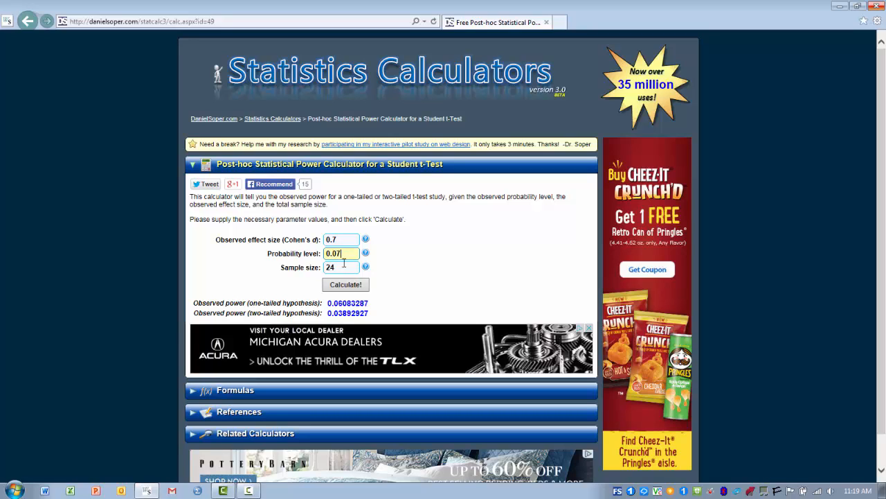
mouse_move(446, 270)
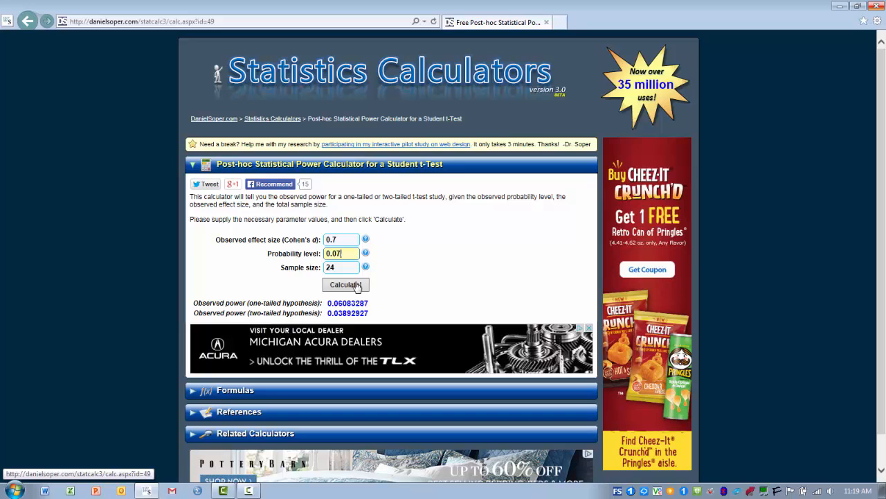
Recalculate at probability 0.07: power 0.57946192 one-tailed, 0.43432990 two-tailed
left_click(345, 284)
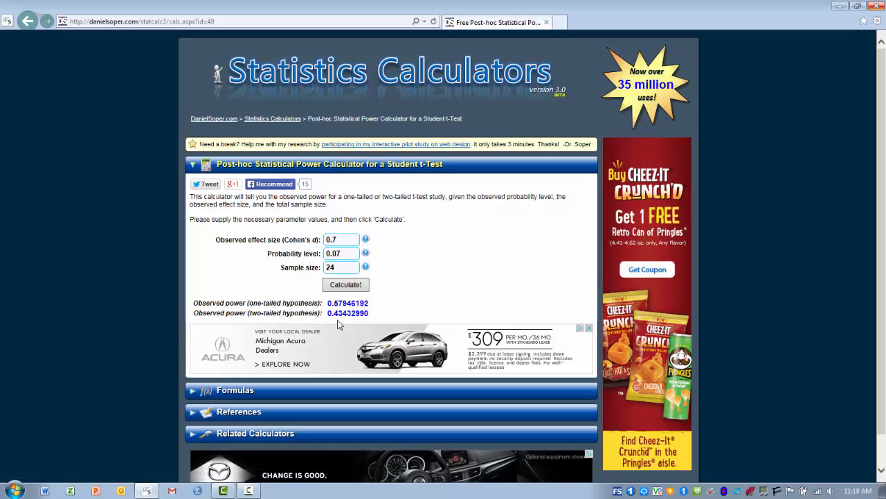
mouse_move(427, 302)
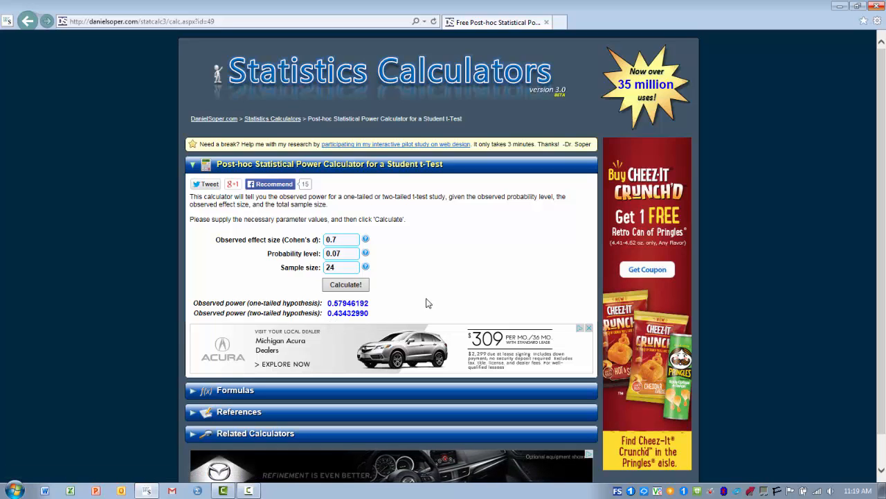
mouse_move(504, 245)
type("36")
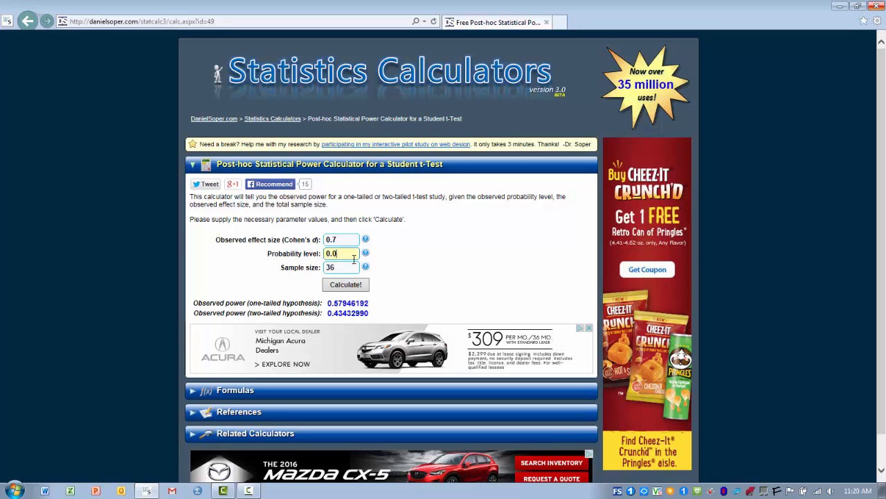
Recalculate at probability 0.04, sample 36: power 0.61750467 one-tailed, 0.48983597 two-tailed
type("4")
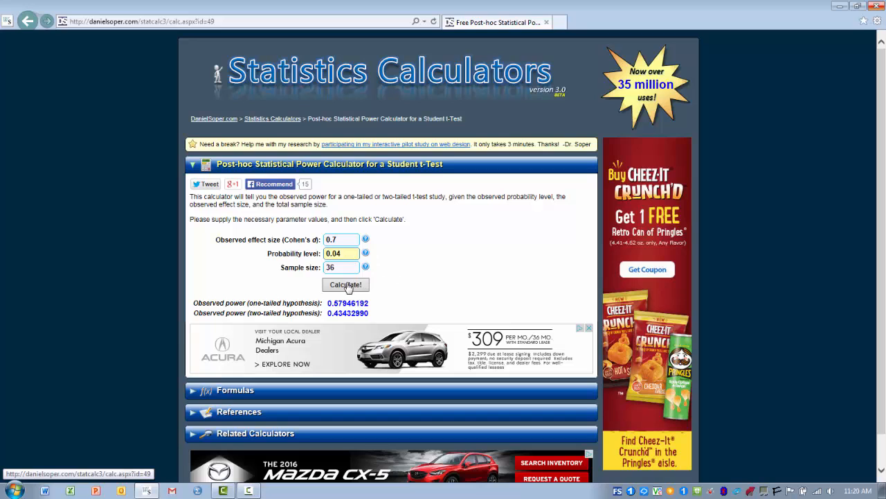
left_click(345, 284)
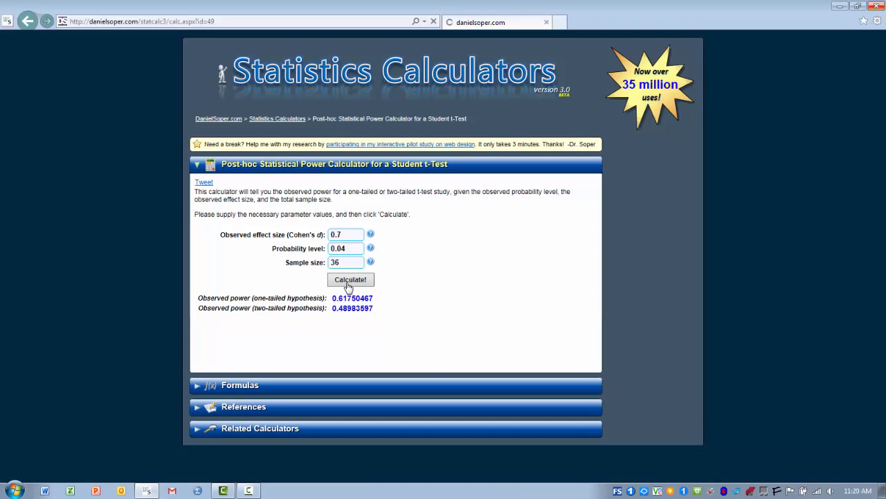